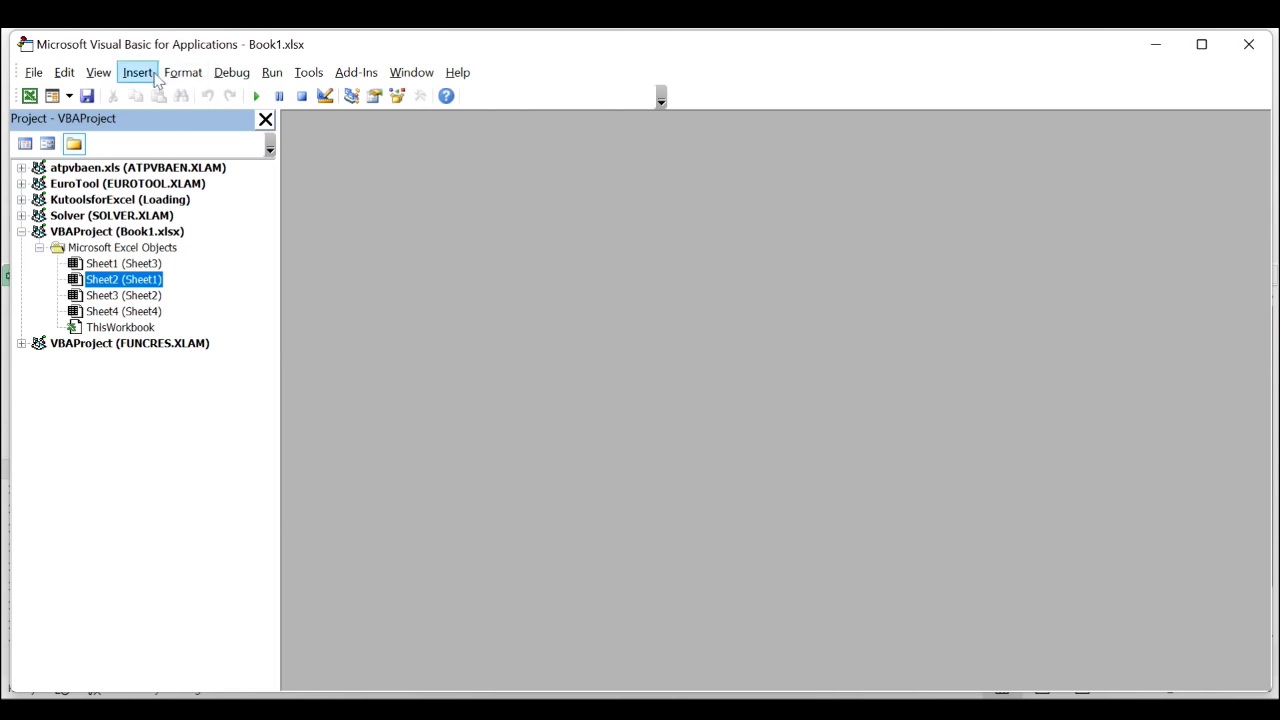
Insert a new code module into VBAProject (Book1.xlsx) from the Insert menu.
{"action": "left_click", "coordinate": [137, 72]}
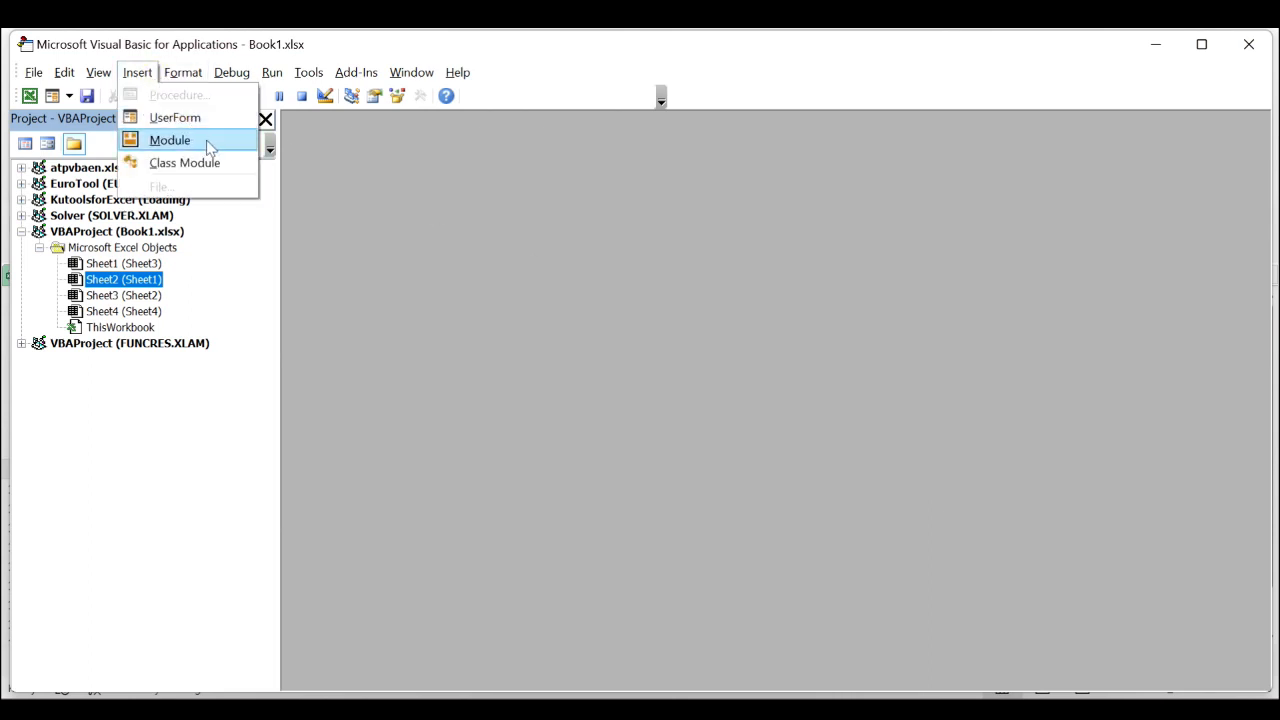
{"action": "left_click", "coordinate": [170, 139]}
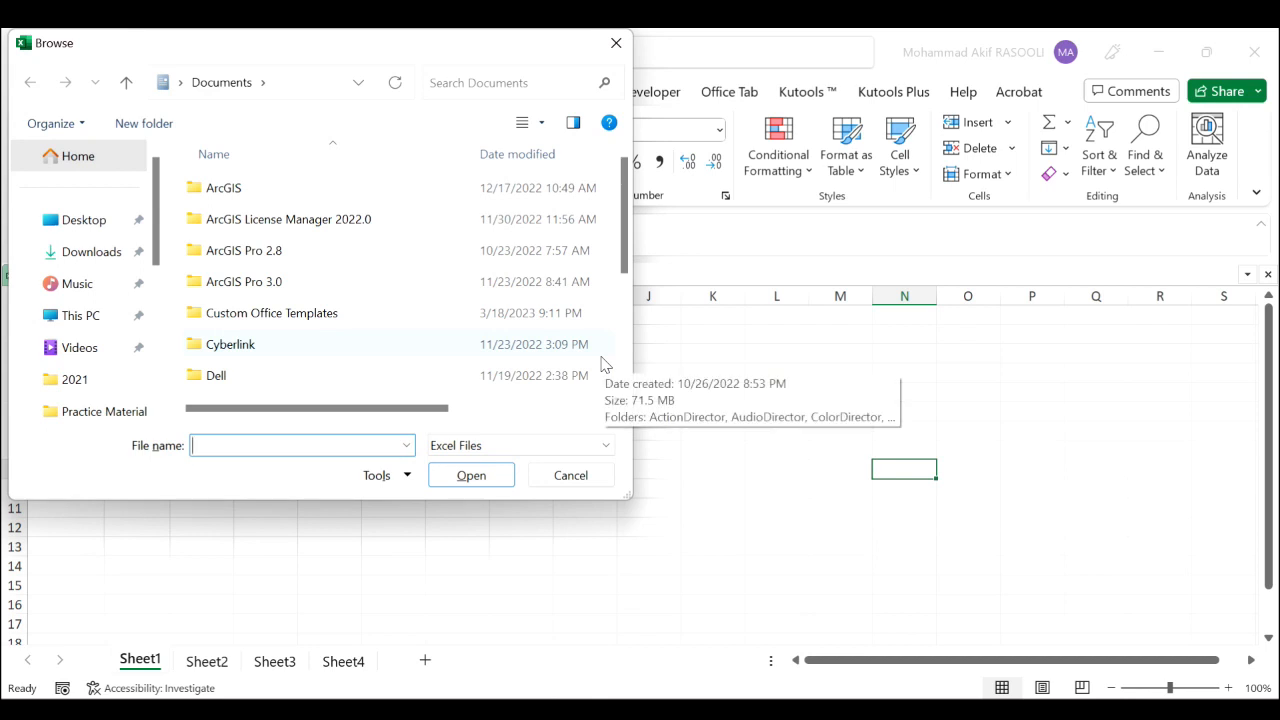
Browse from the Desktop to Practice Materials and open the Book3 workbook.
{"action": "left_click", "coordinate": [83, 219]}
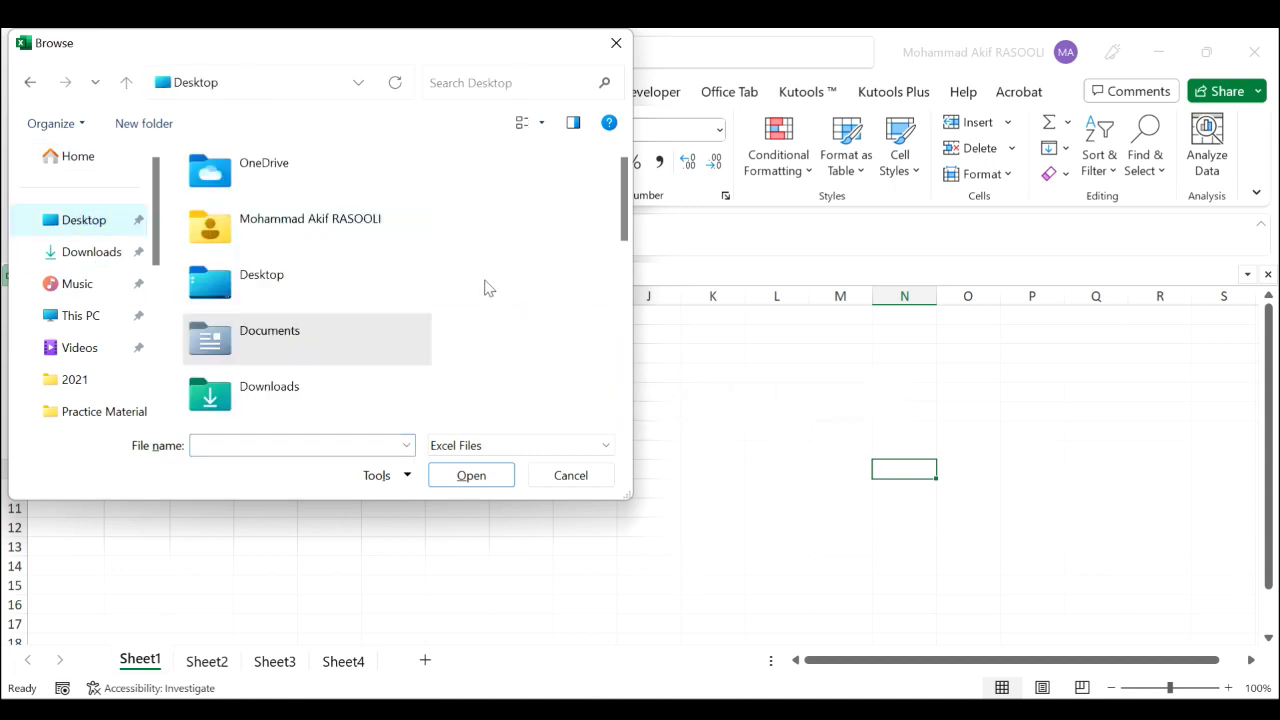
{"action": "scroll", "scroll_direction": "down", "scroll_amount": 3}
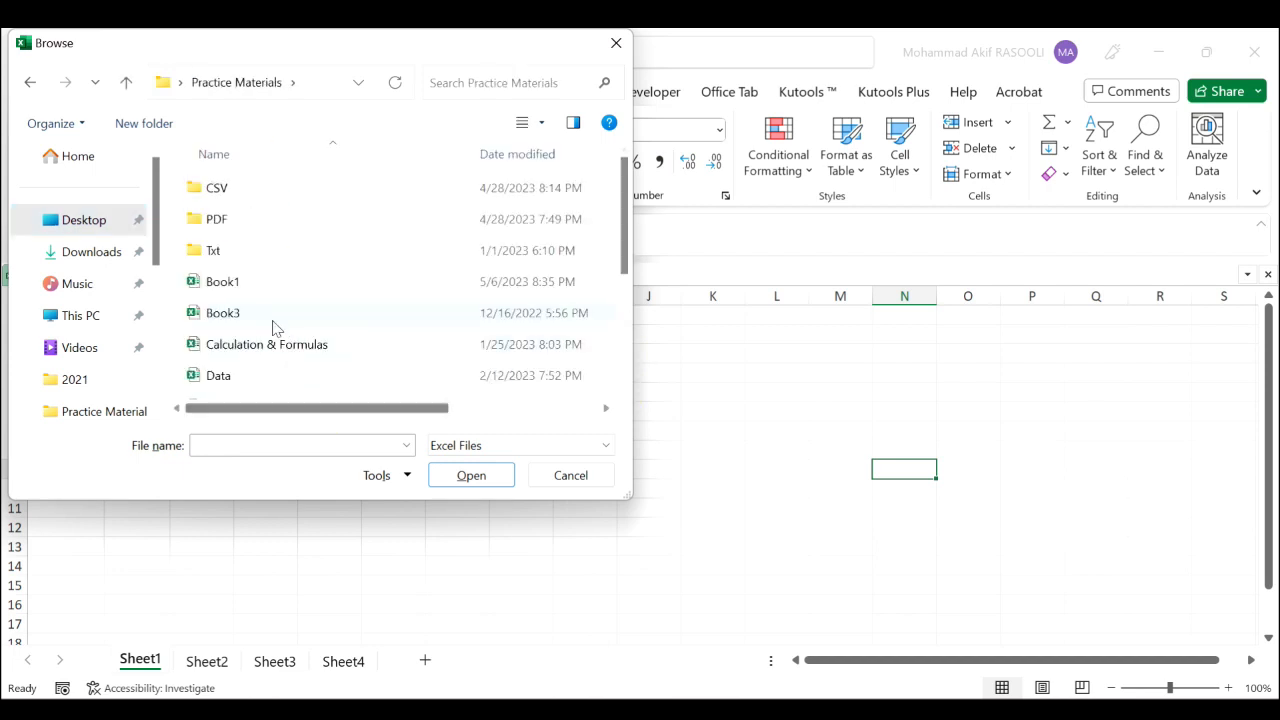
{"action": "left_click", "coordinate": [223, 312]}
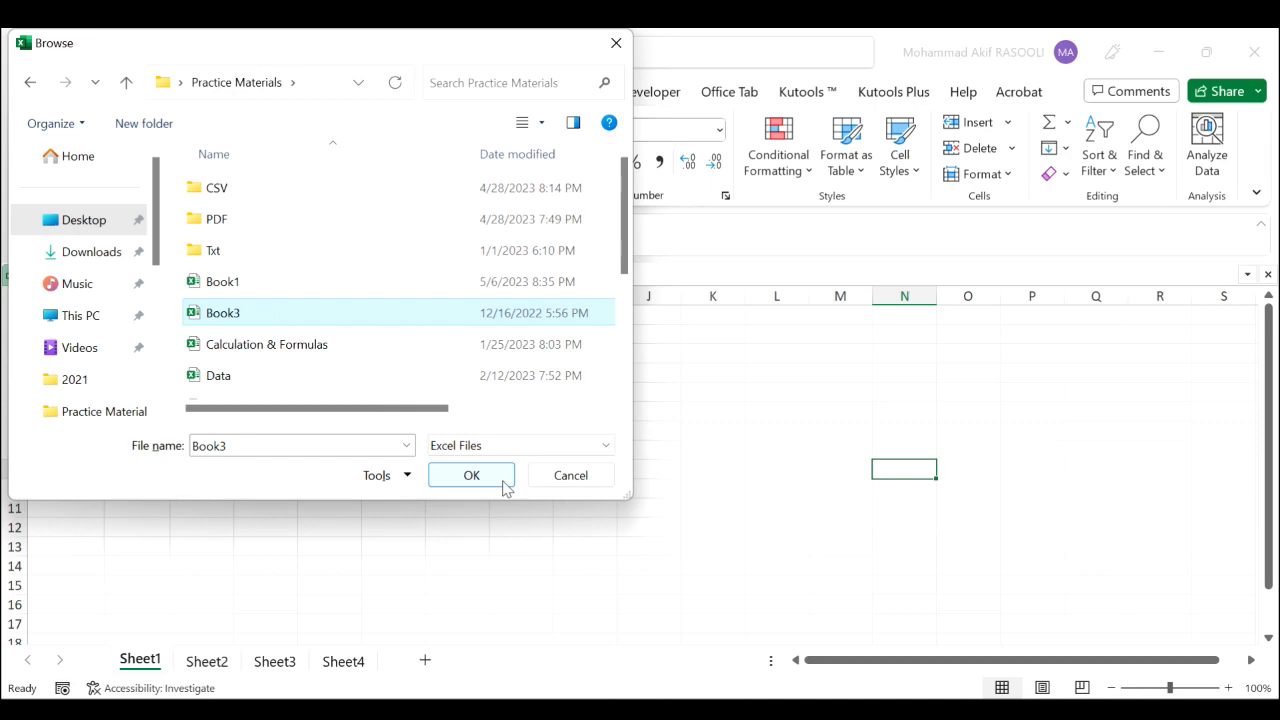
{"action": "left_click", "coordinate": [471, 474]}
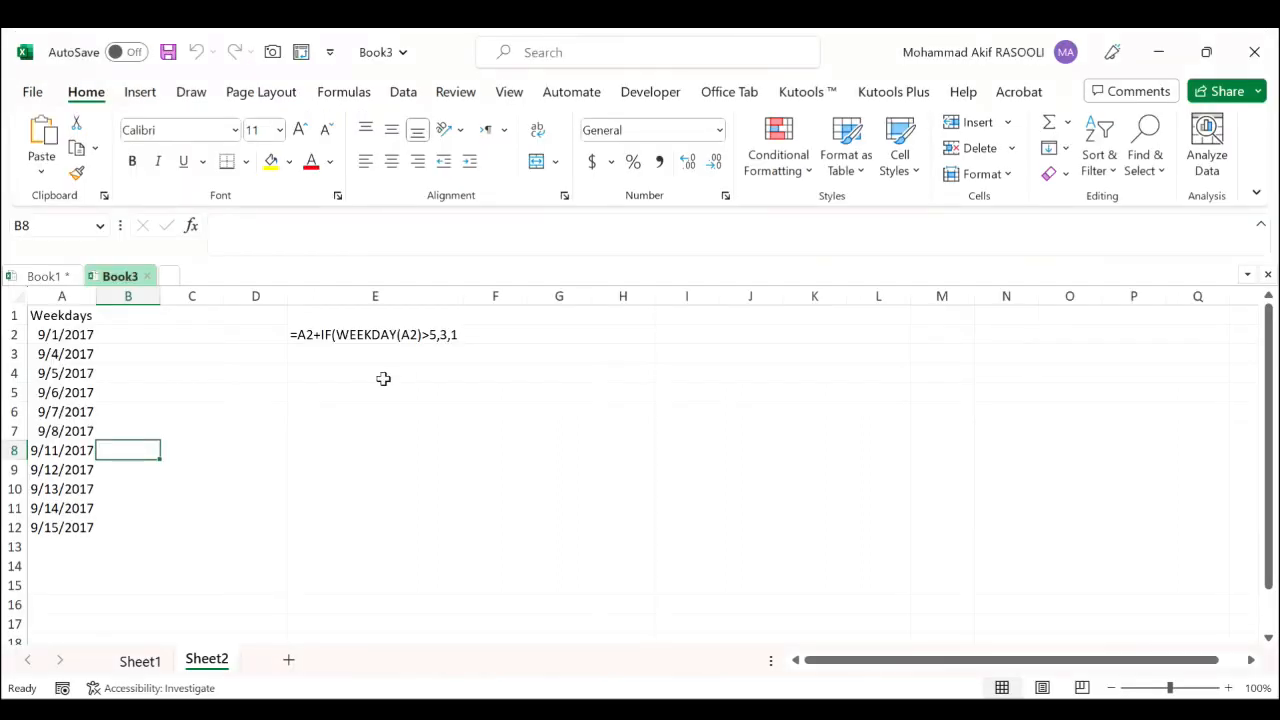
{"action": "mouse_move", "coordinate": [343, 398]}
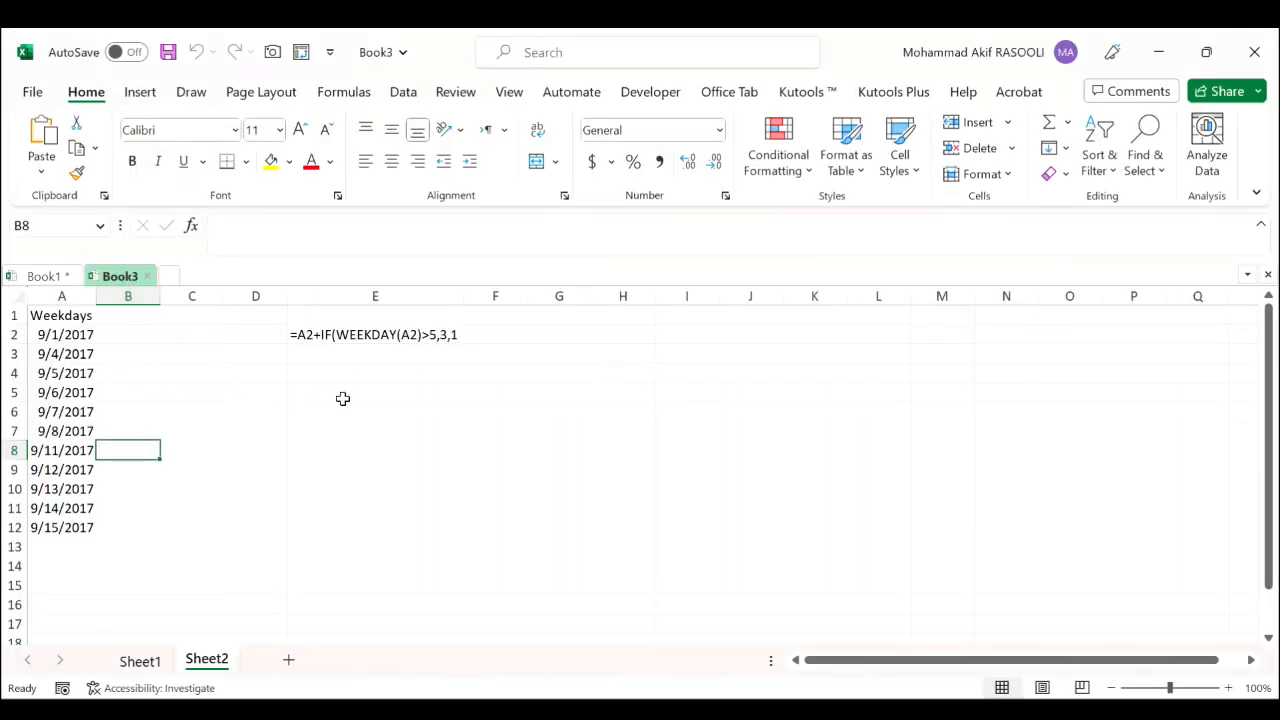